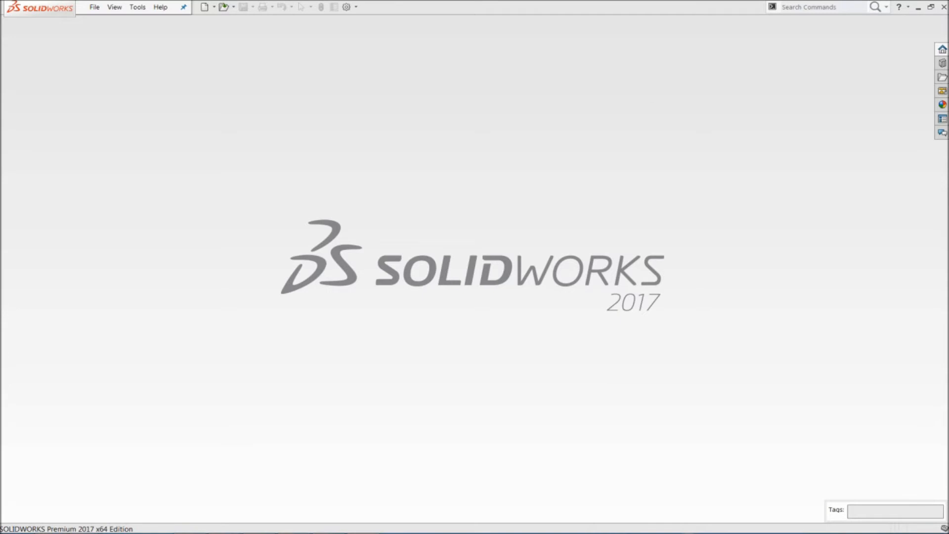
mouse_move(297, 202)
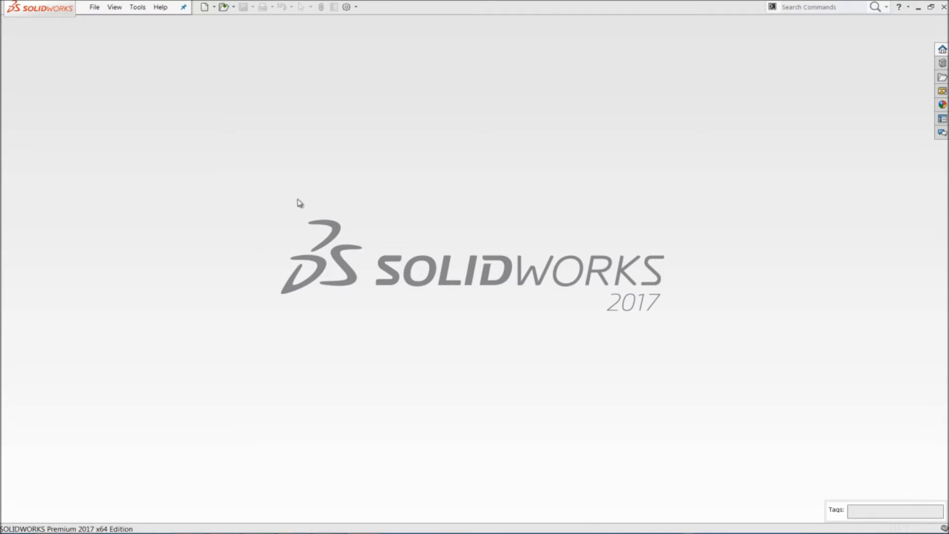
Step: Open the existing DESIGN TABLE sprocket part from the start screen
click(206, 7)
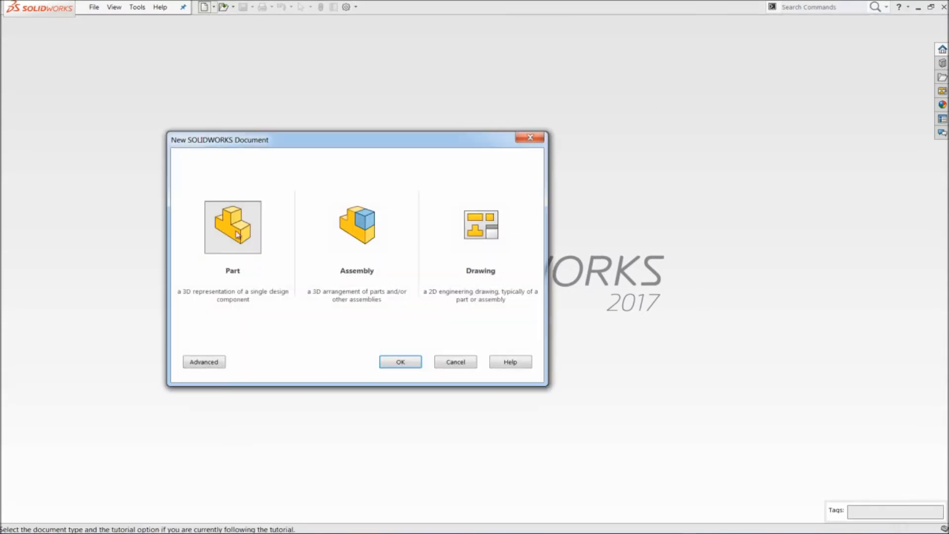
click(399, 361)
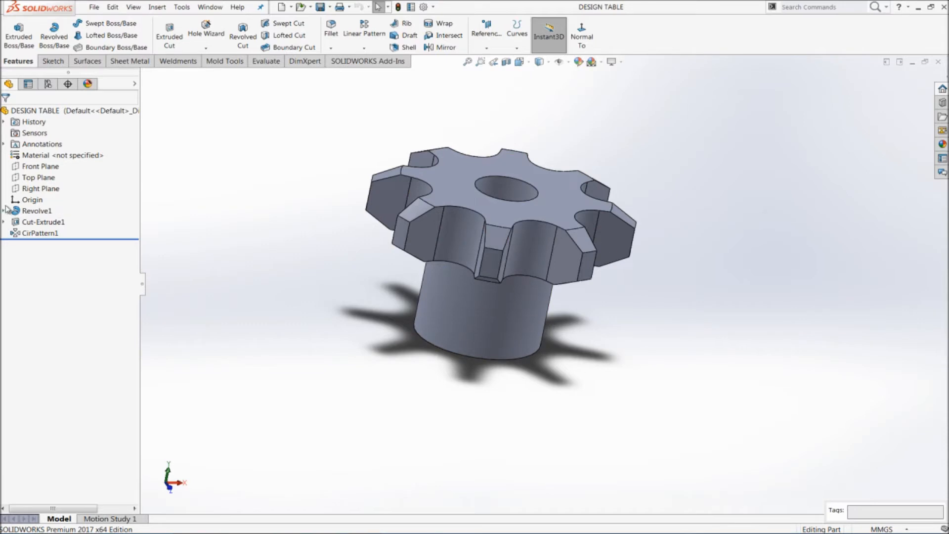
Step: Edit Sketch2 and rename the Ø125 outer diameter dimension to OD
click(42, 110)
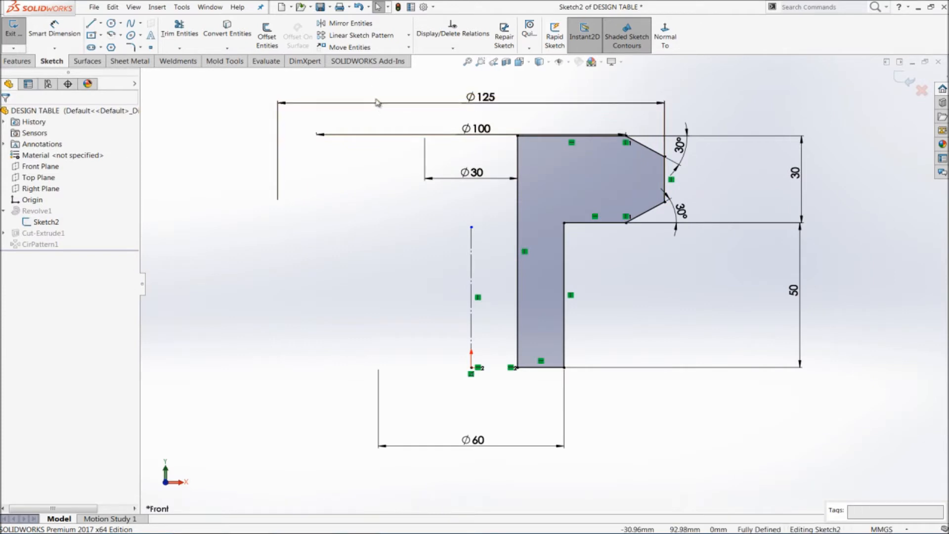
click(481, 97)
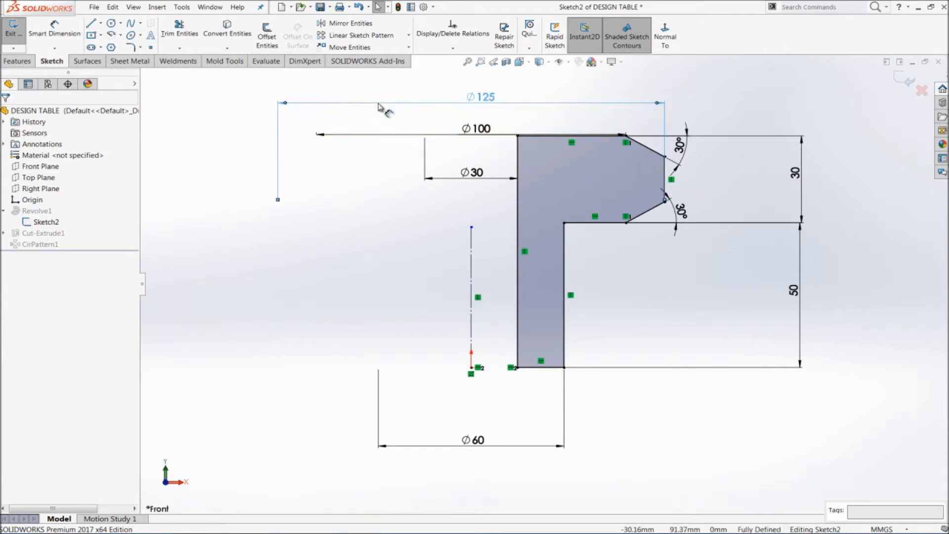
click(481, 97)
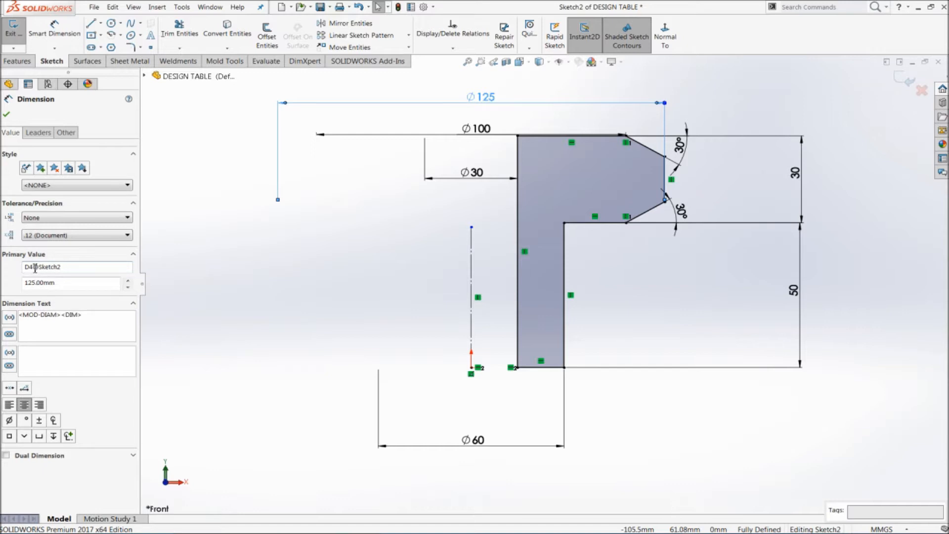
click(34, 268)
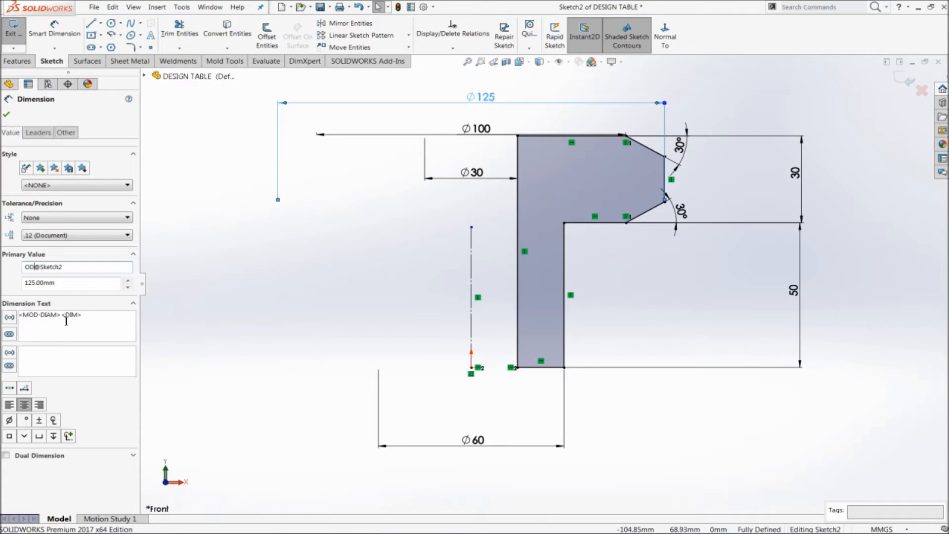
text(O)
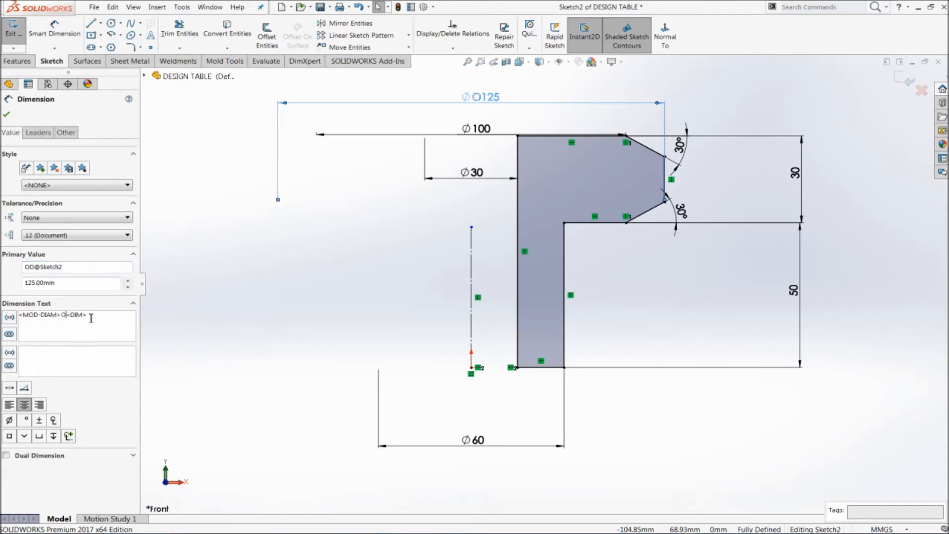
text(D)
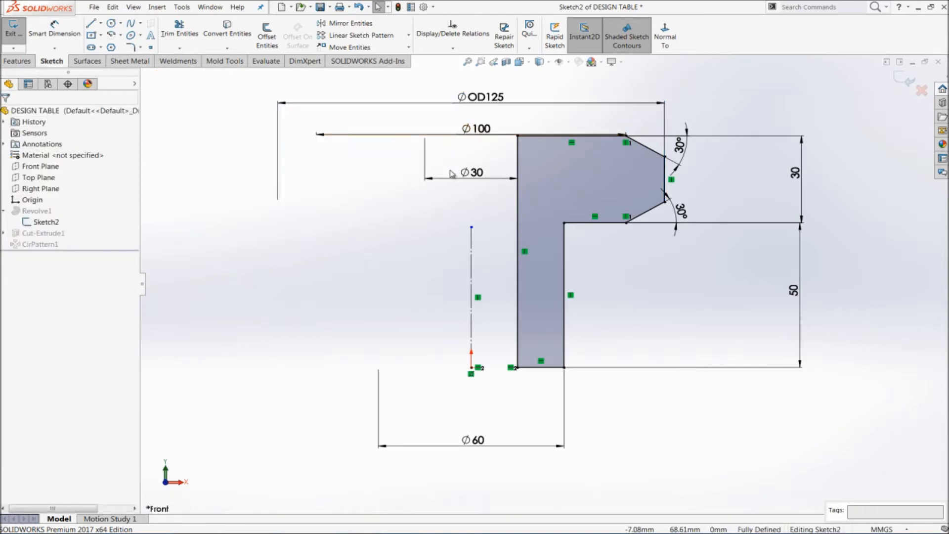
Step: Rename the Ø100, Ø30 and 50 profile dimensions to PCD, ID and L
click(475, 173)
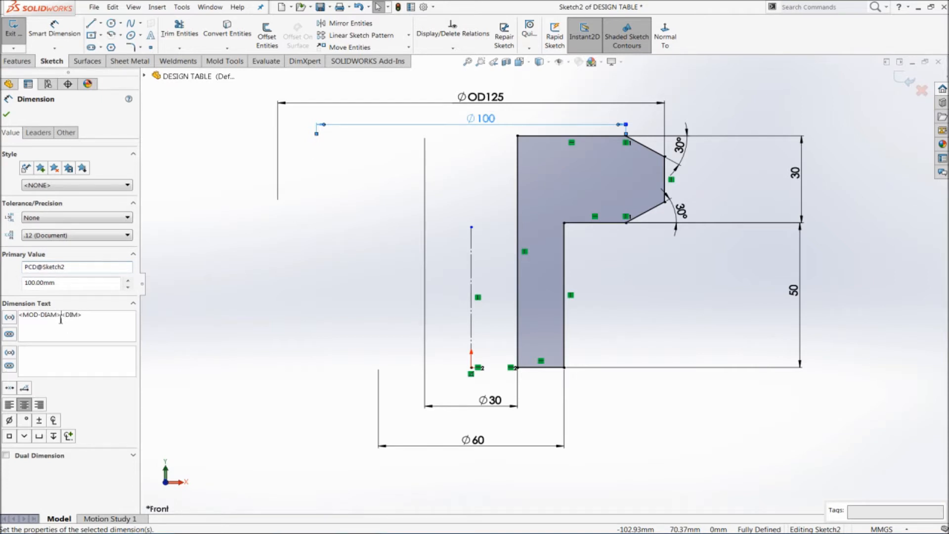
text(PCD)
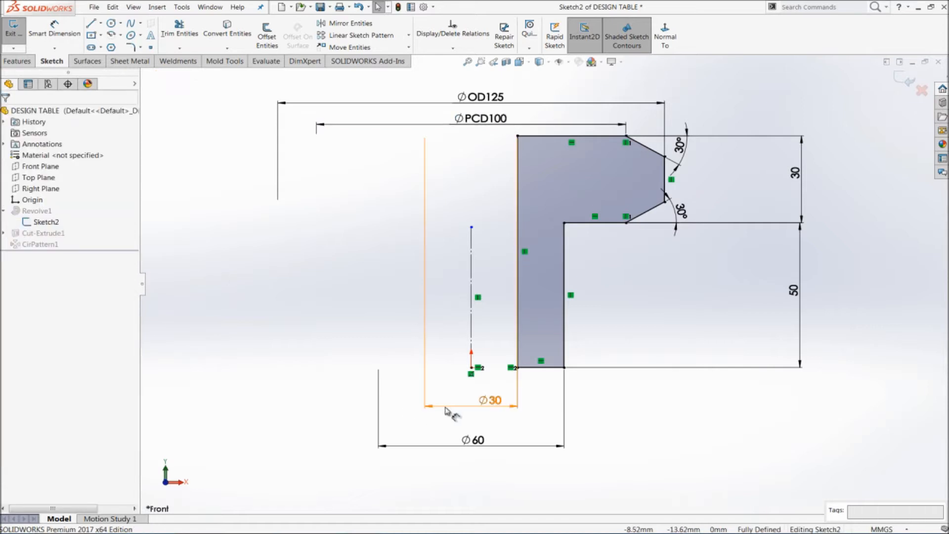
click(492, 400)
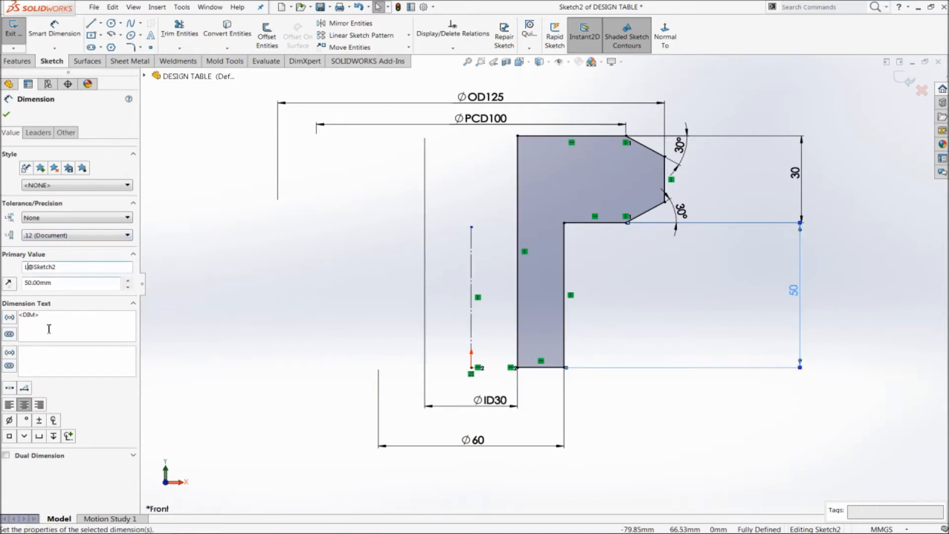
text(L)
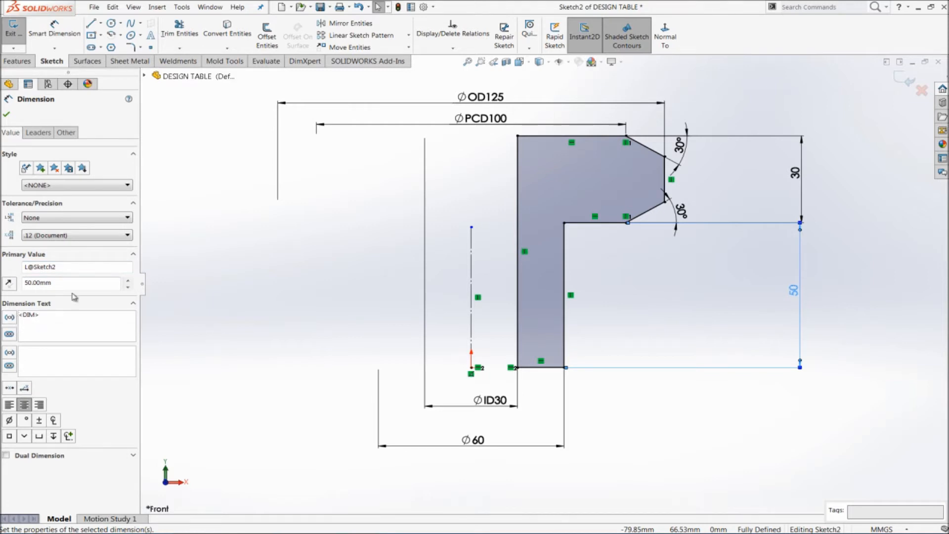
mouse_move(51, 308)
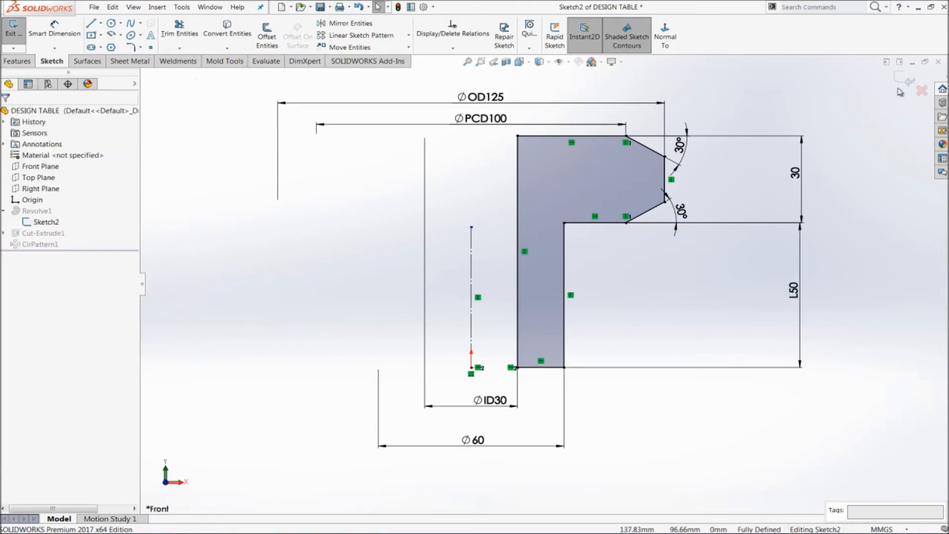
Step: Exit the sketch, show feature dimensions, and begin renaming the 8-tooth pattern count to Z
click(11, 30)
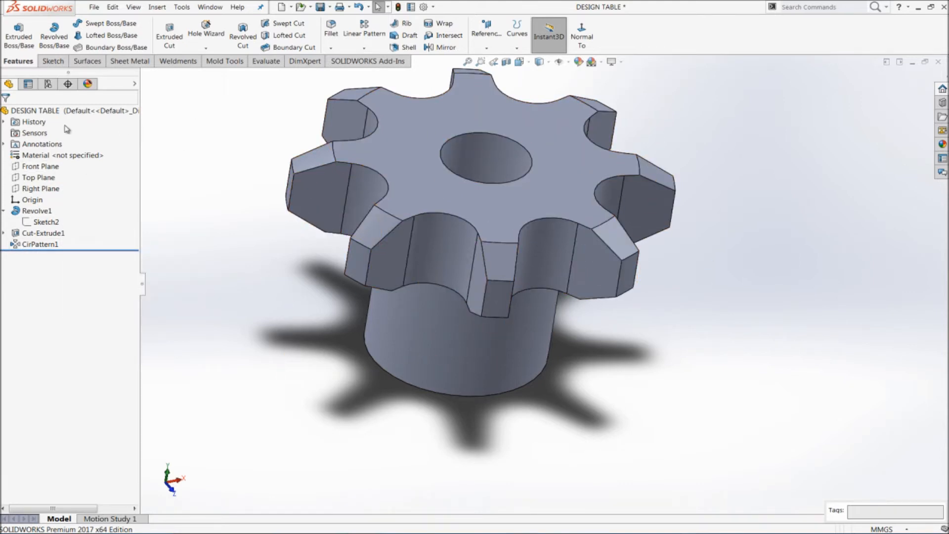
click(544, 254)
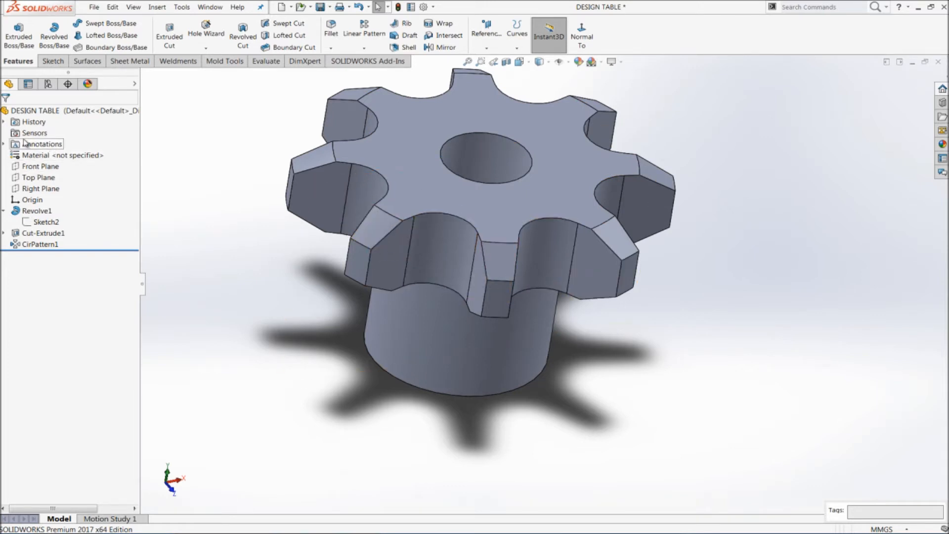
right_click(41, 143)
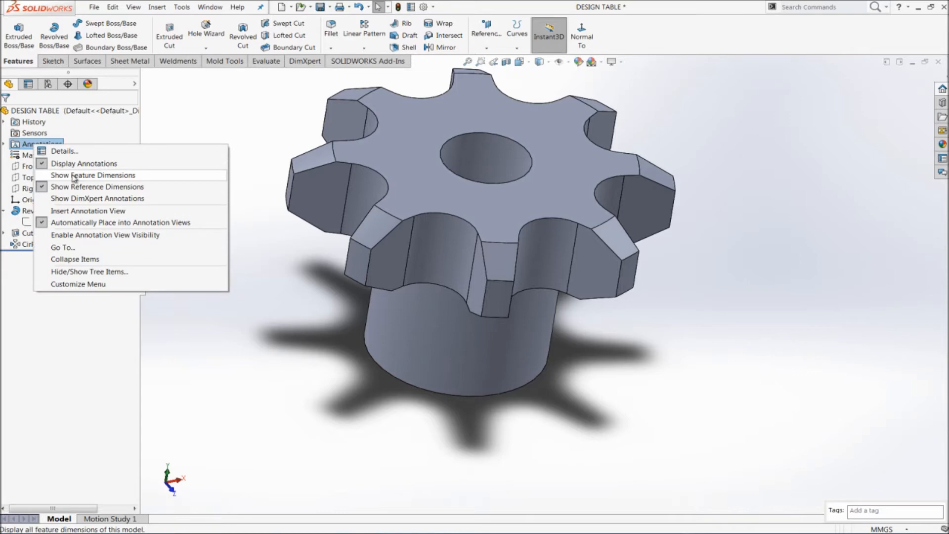
click(93, 175)
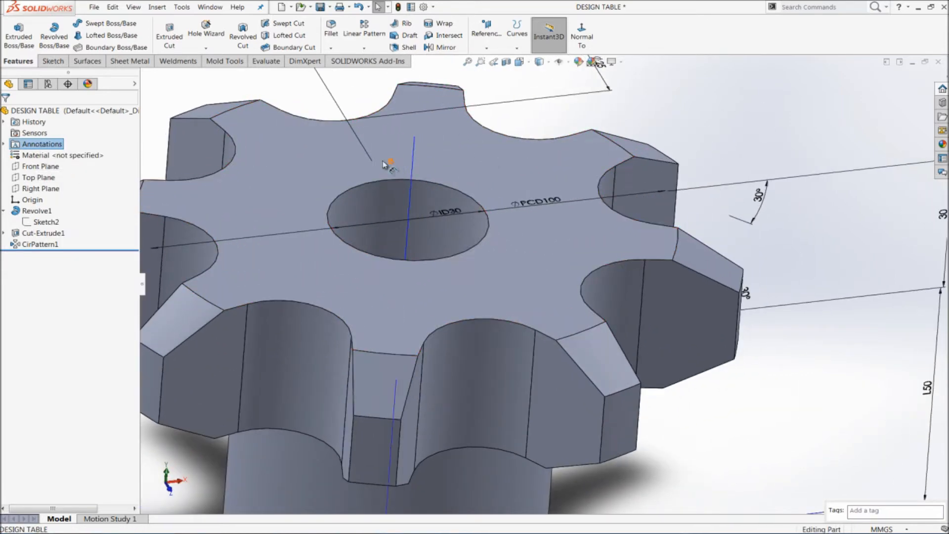
mouse_move(391, 165)
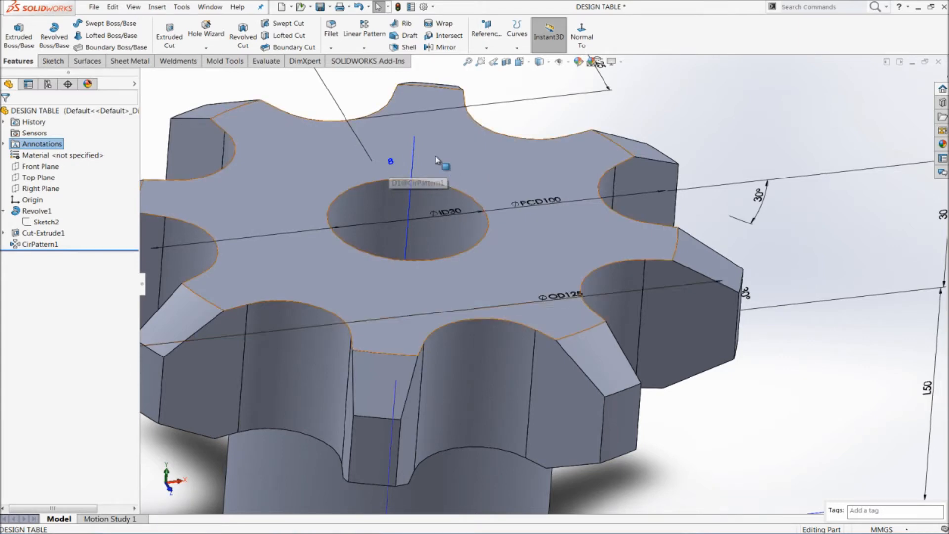
right_click(391, 162)
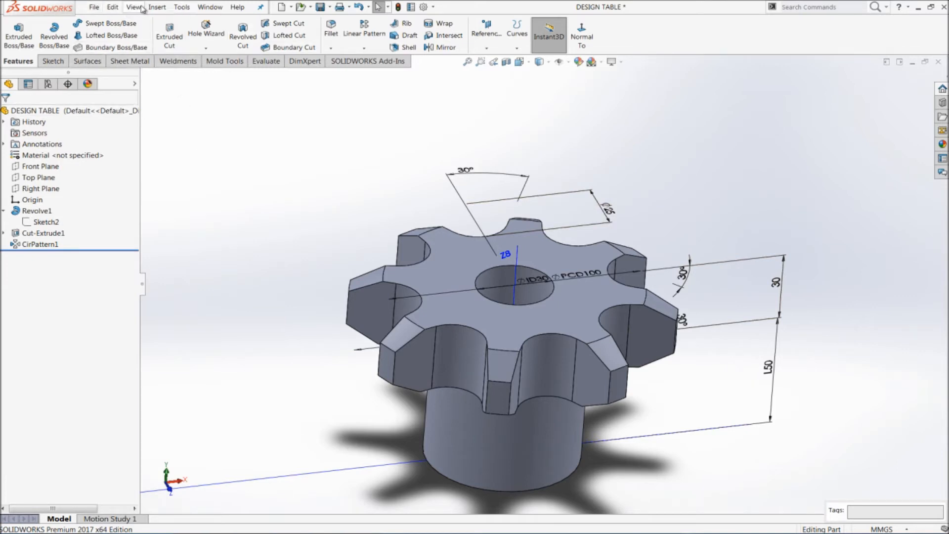
Step: Insert an auto-created design table from Insert > Tables
click(156, 7)
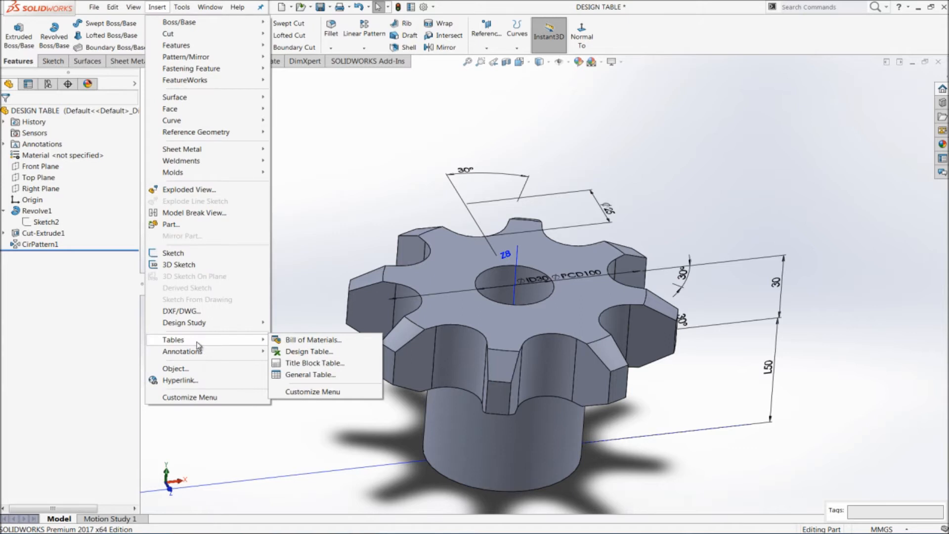
mouse_move(309, 351)
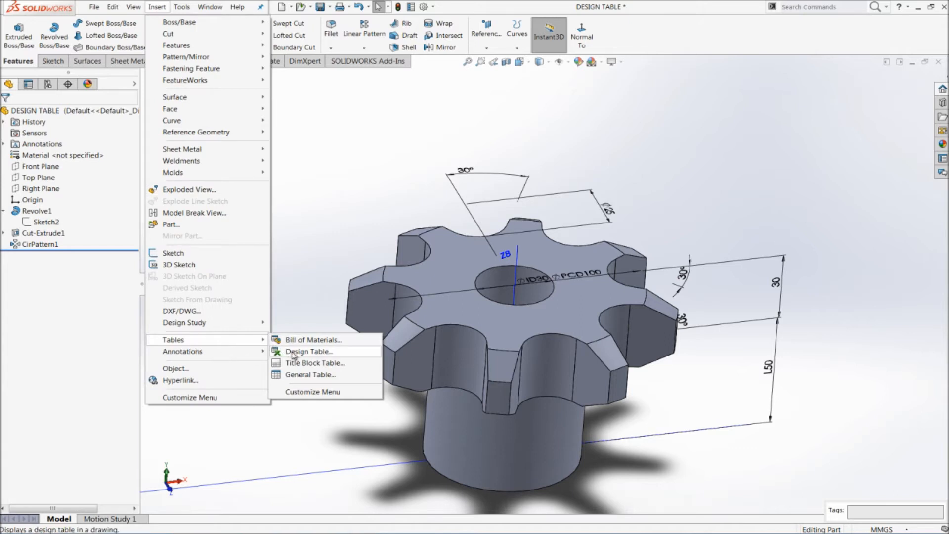
click(308, 351)
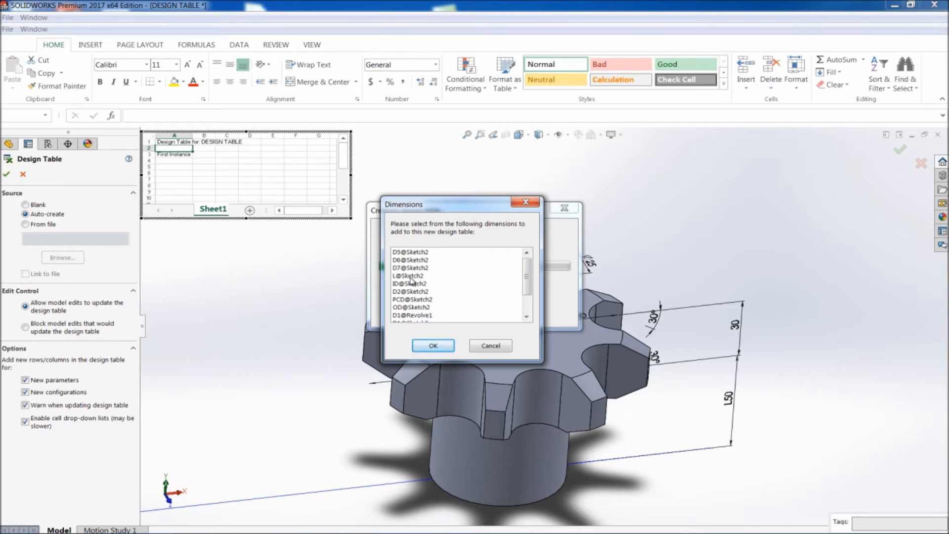
Step: Include L, ID, PCD, OD and Z in the design table, then close Excel
click(410, 276)
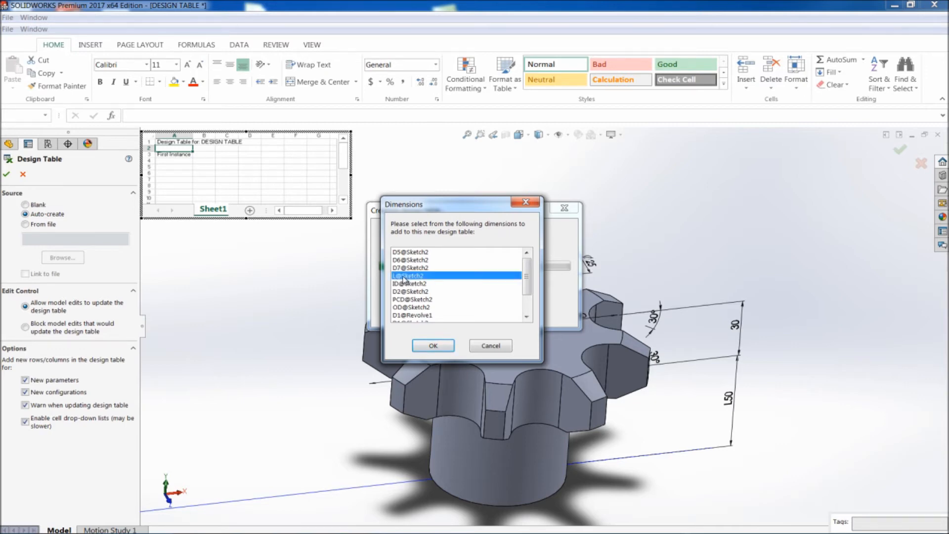
click(411, 283)
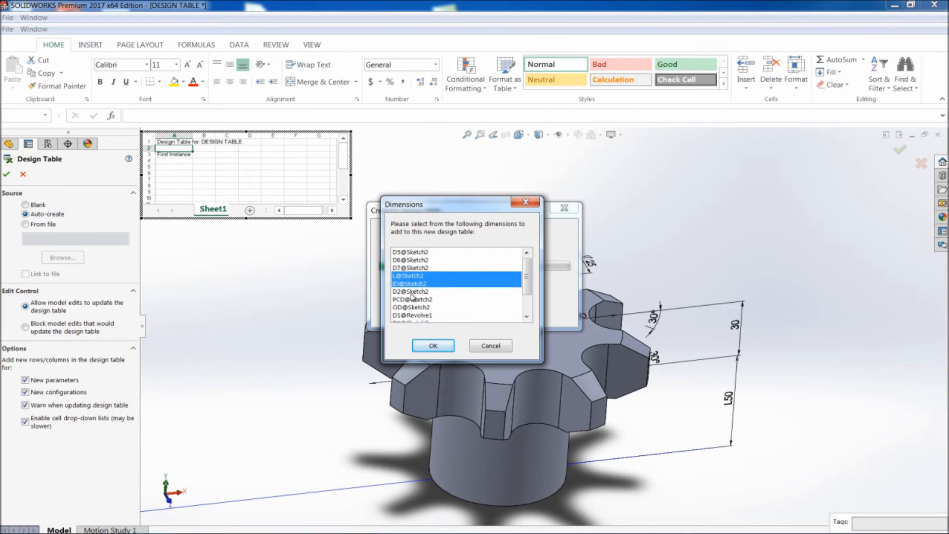
click(411, 299)
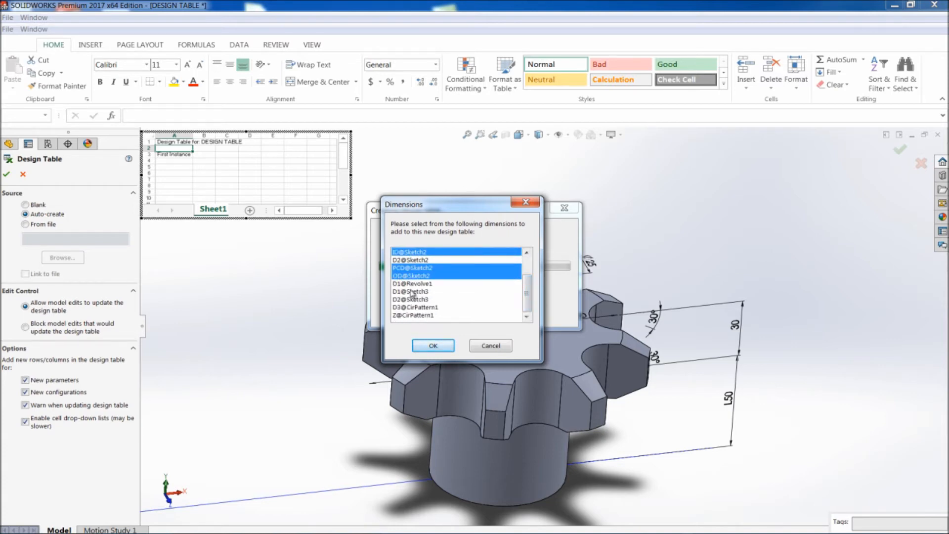
click(412, 315)
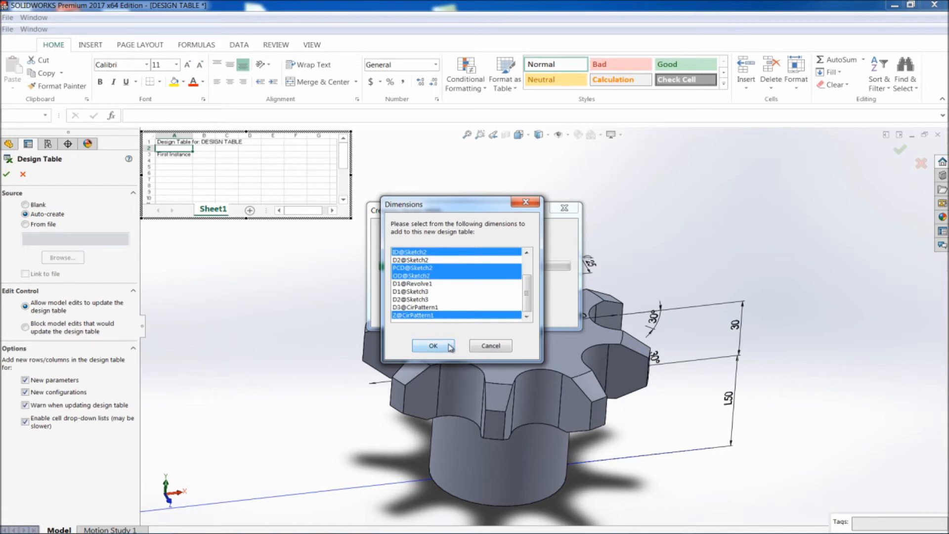
click(433, 346)
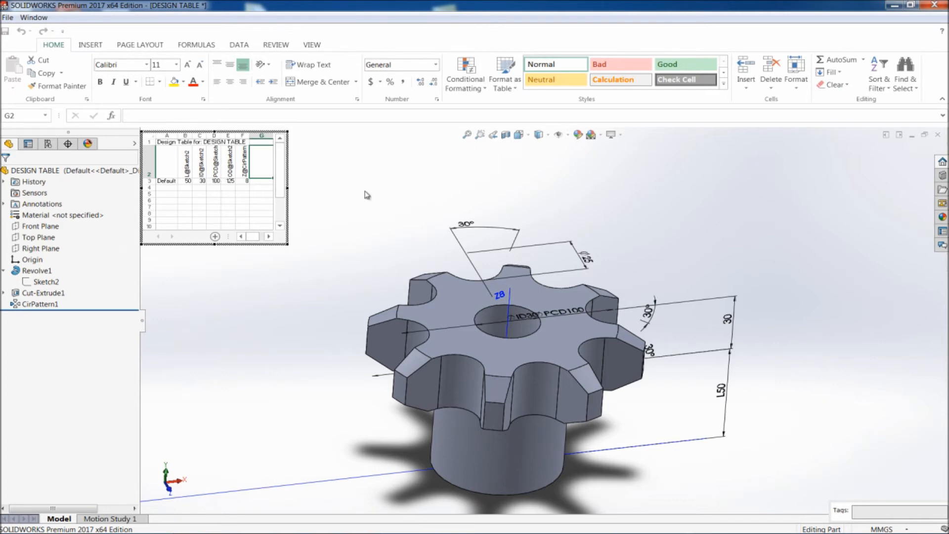
mouse_move(378, 209)
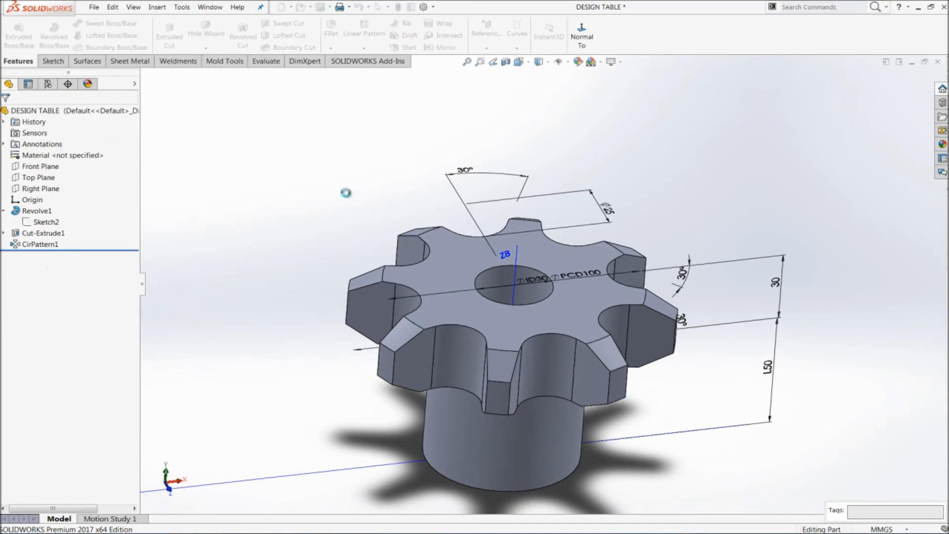
click(49, 84)
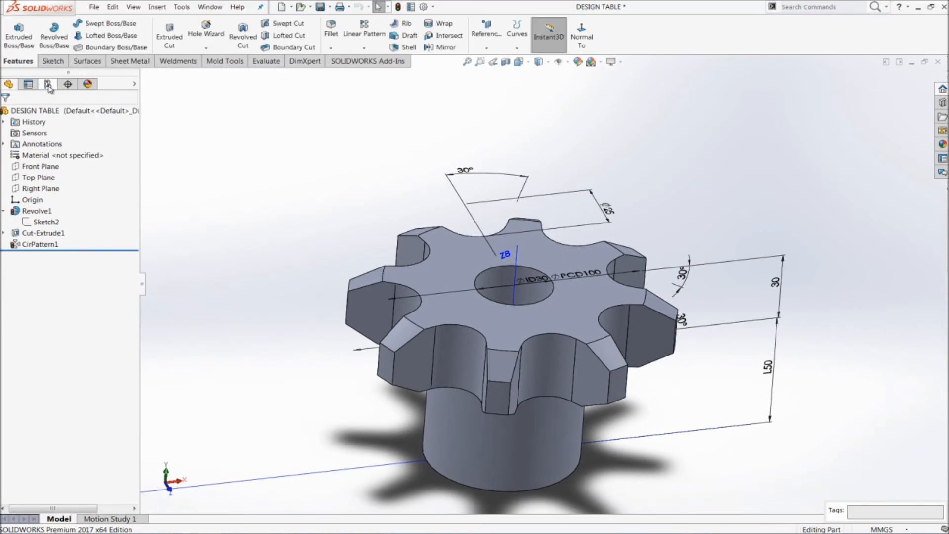
Step: Expand Tables in ConfigurationManager and edit the Design Table in a new window
click(47, 83)
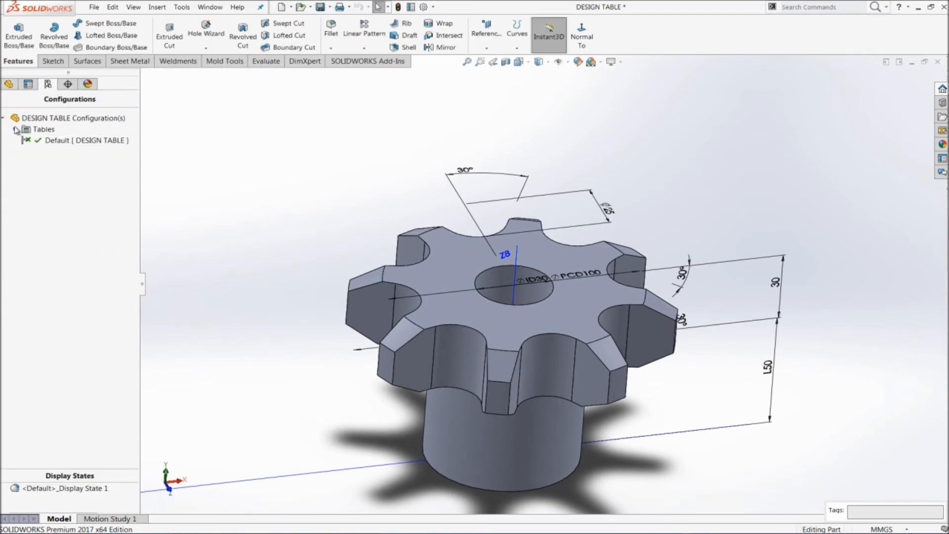
click(14, 129)
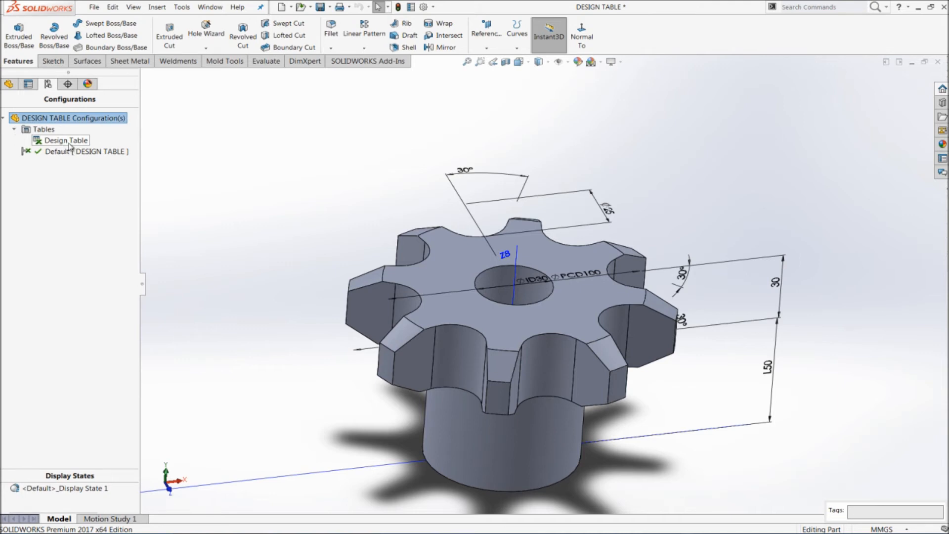
right_click(64, 140)
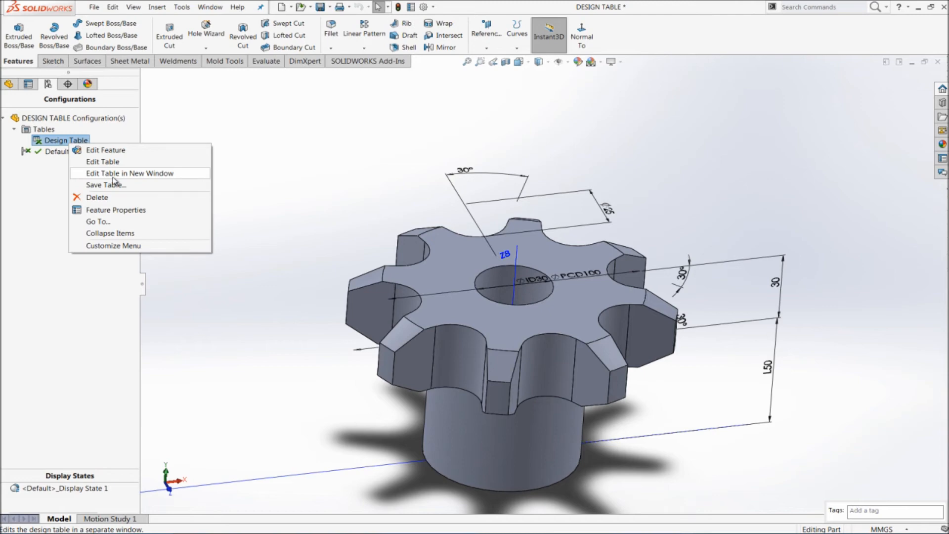
click(129, 173)
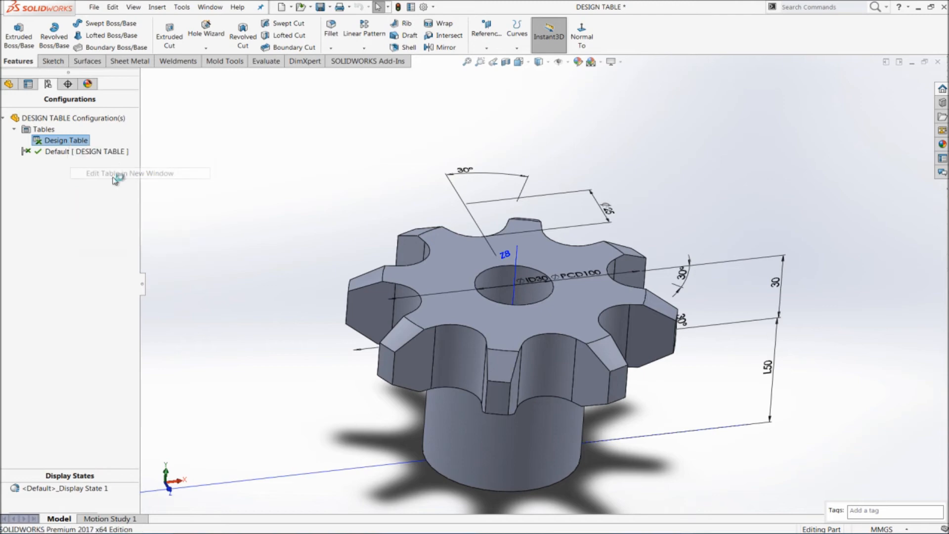
Step: Rename the default configuration to 1 and fill configurations 2–5 down column A
click(139, 173)
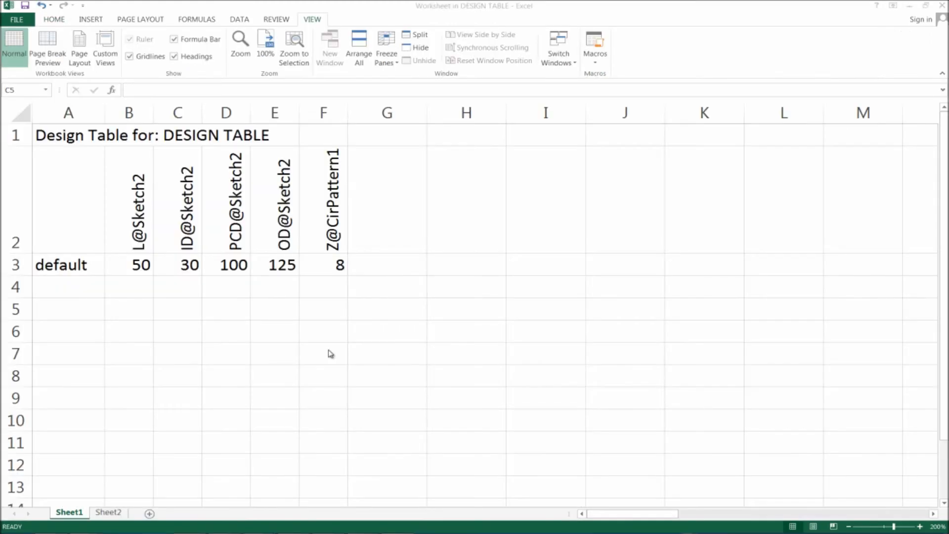
mouse_move(69, 271)
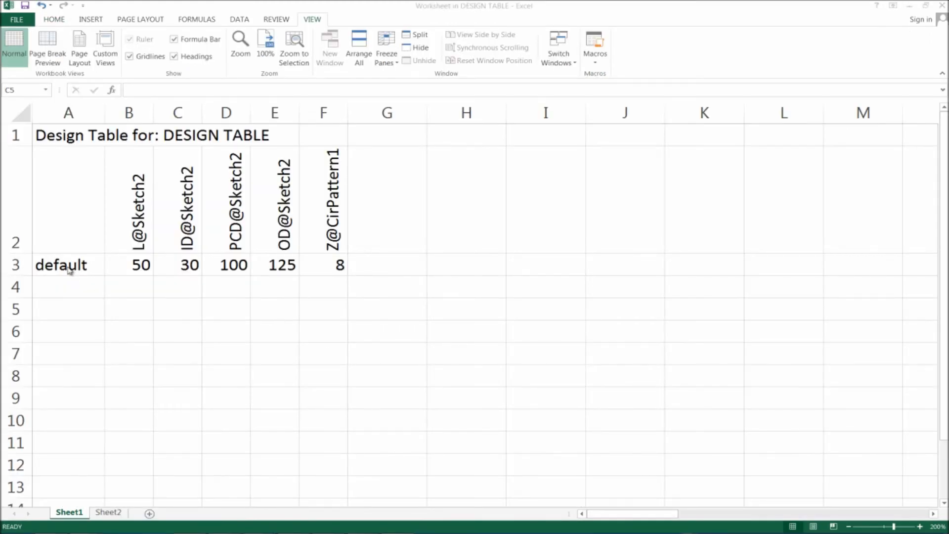
click(69, 264)
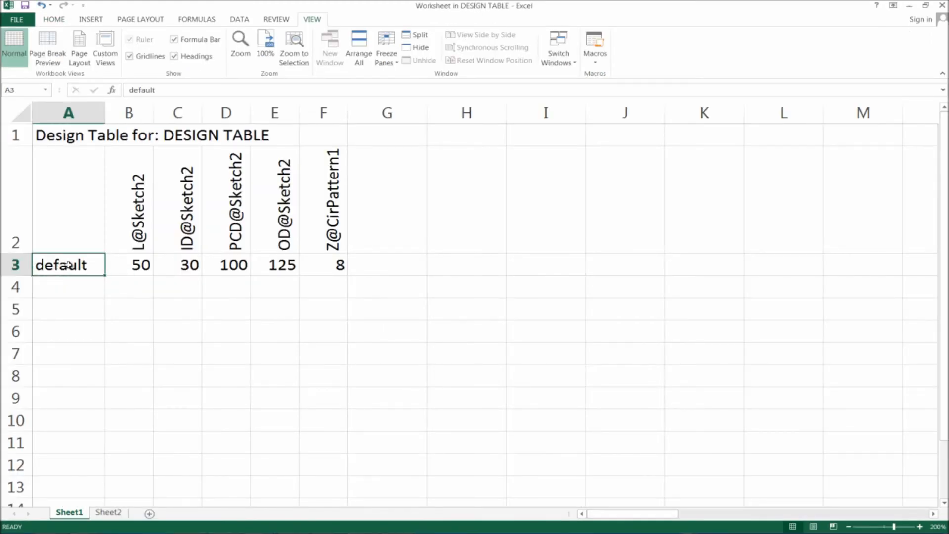
double_click(60, 264)
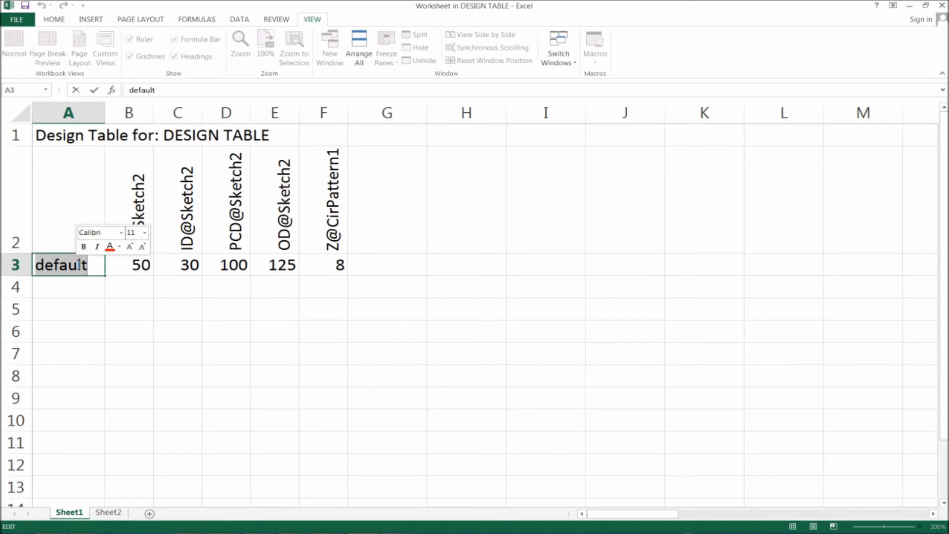
text(1)
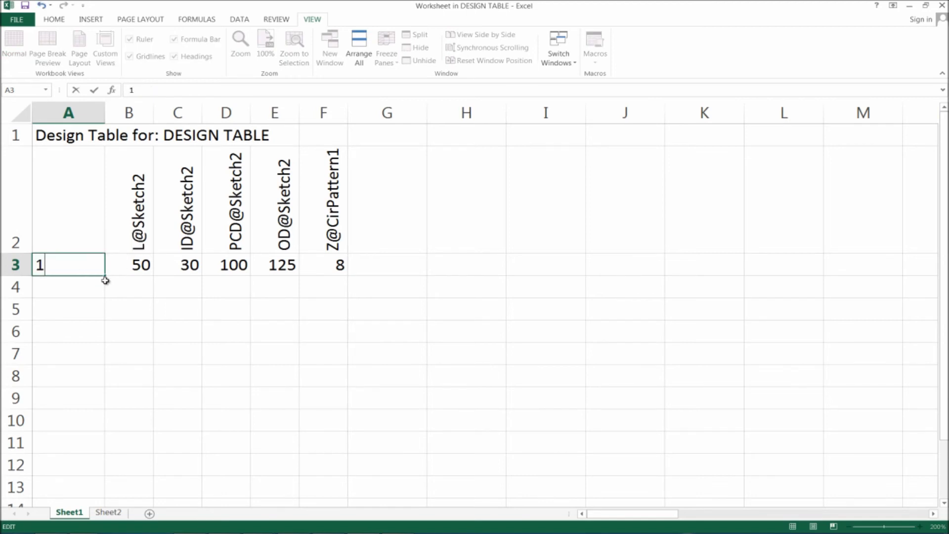
drag(103, 273, 93, 356)
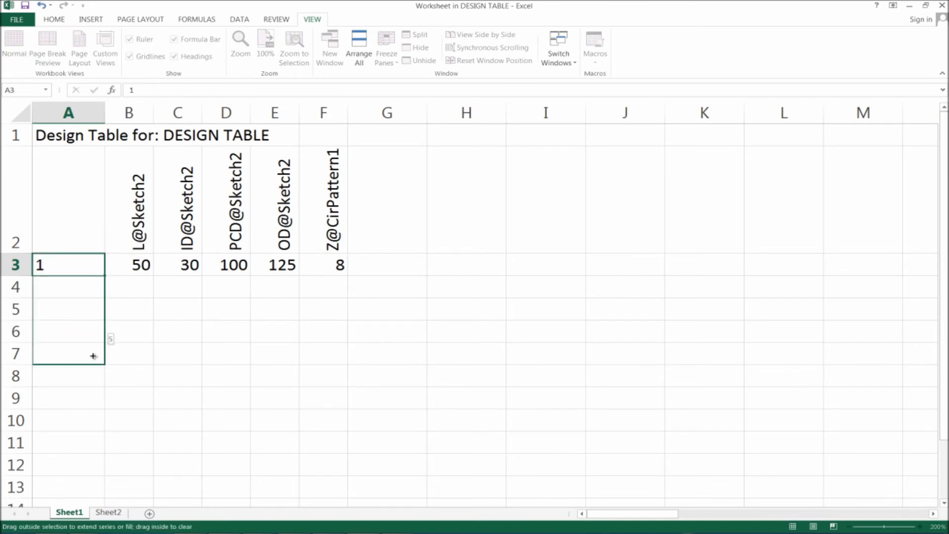
drag(69, 265, 68, 354)
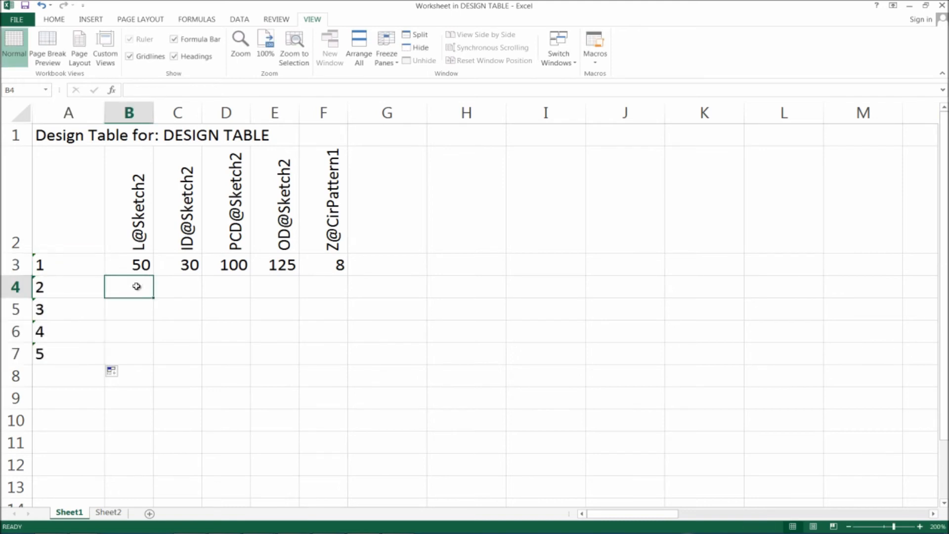
Step: Enter L 55–70, ID 32–38 and PCD 103–112 for configurations 2–5
text(55)
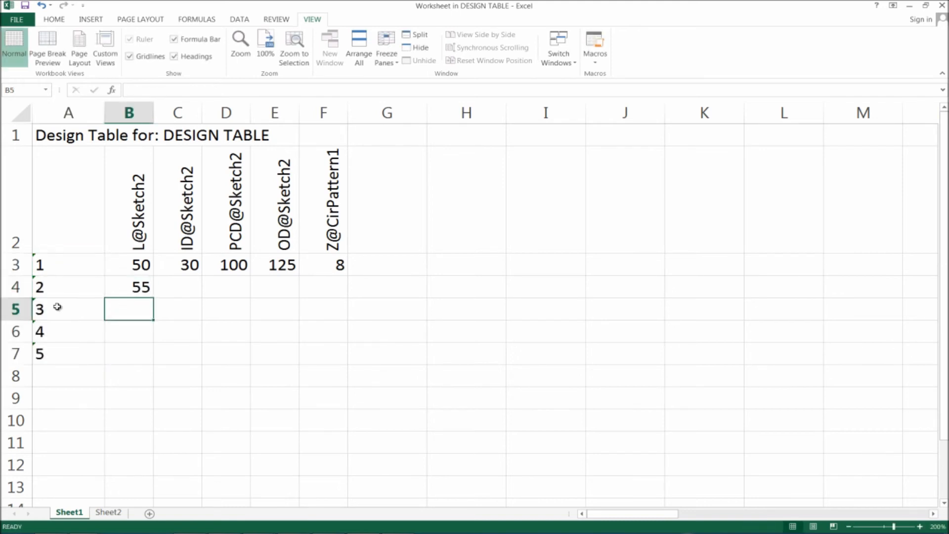
text(60)
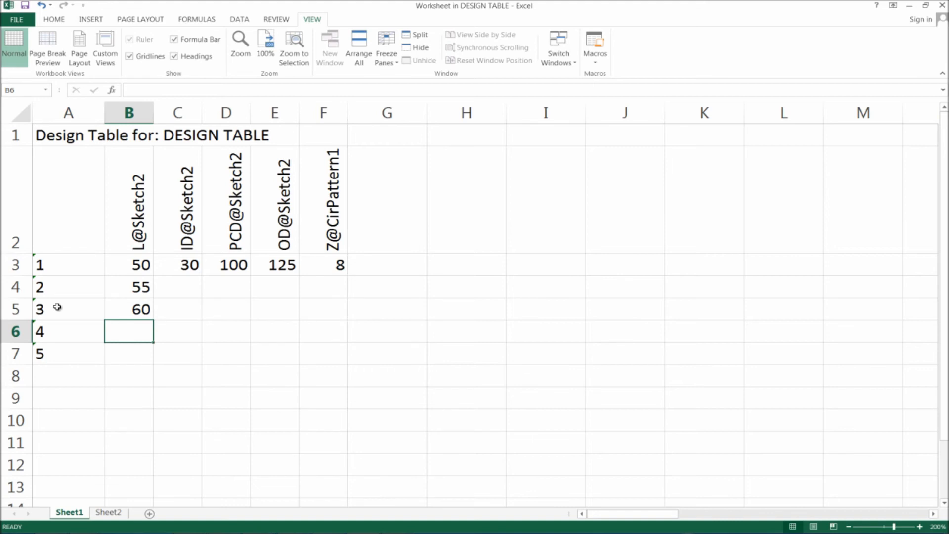
text(65)
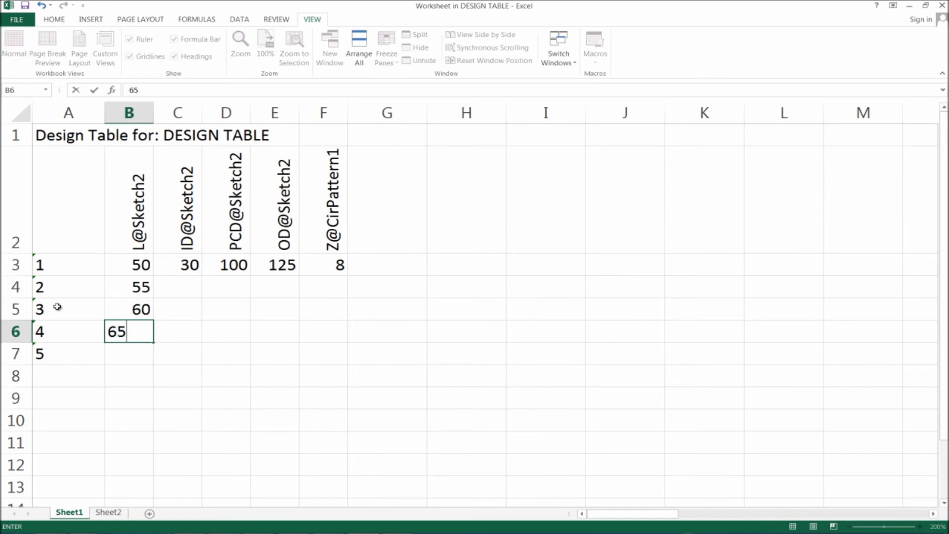
text(70)
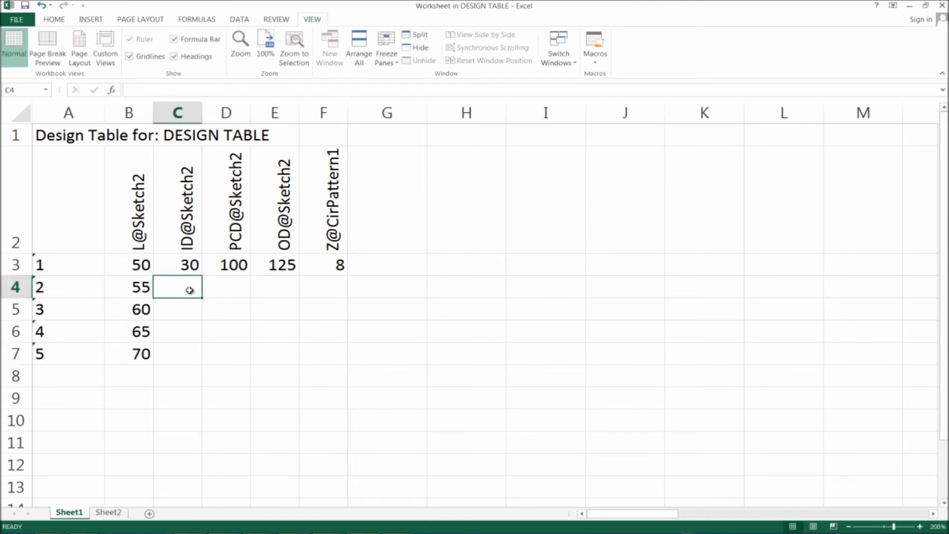
text(34)
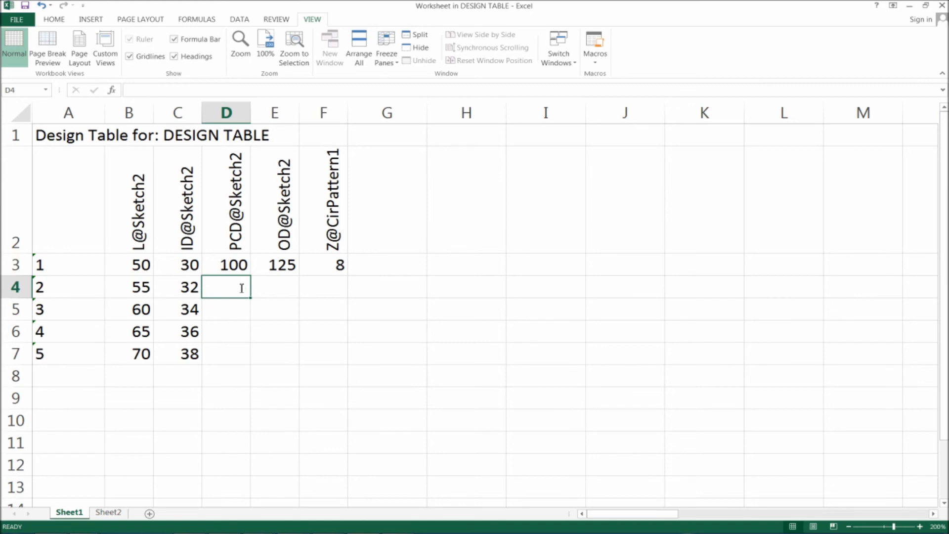
text(106)
click(225, 353)
text(112)
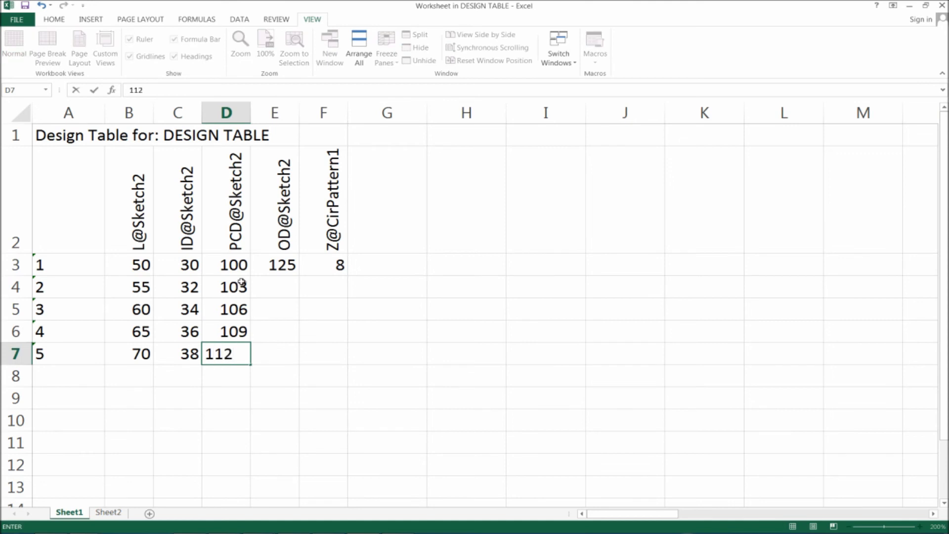
Step: Enter OD 130–145 and tooth counts 9–12 for configurations 2–5
click(274, 286)
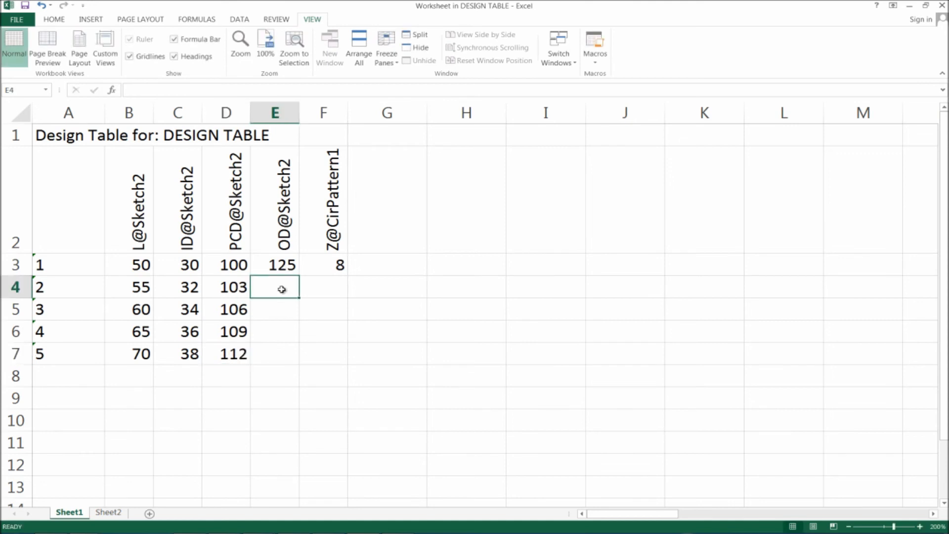
text(130)
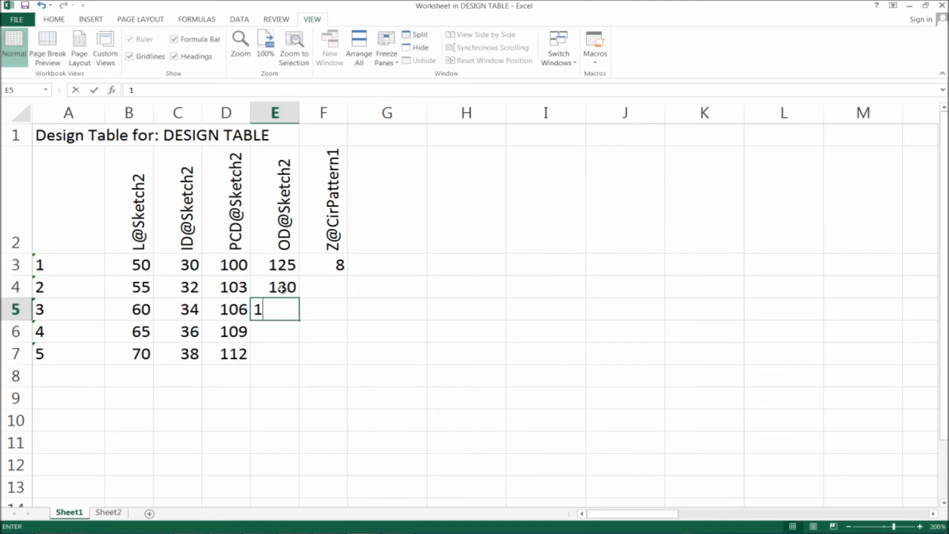
key(enter)
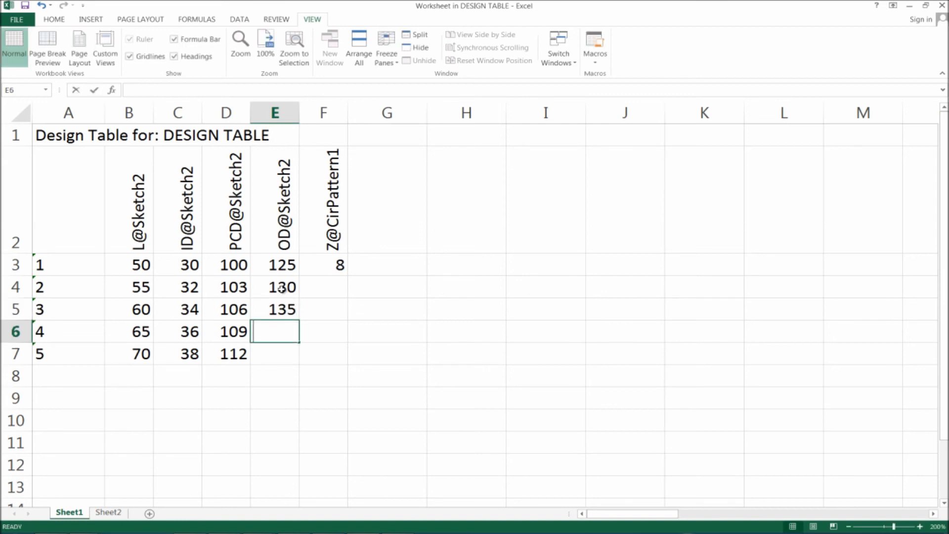
text(145)
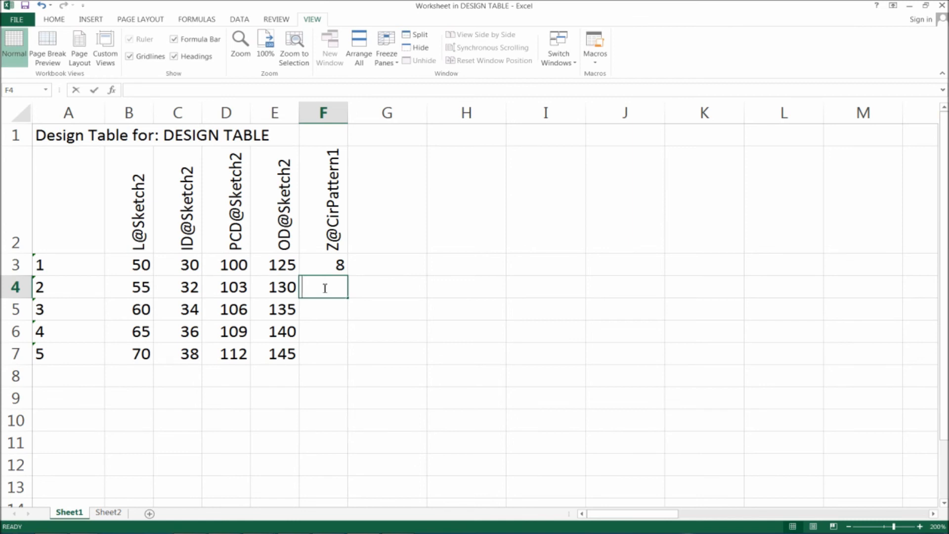
text(9)
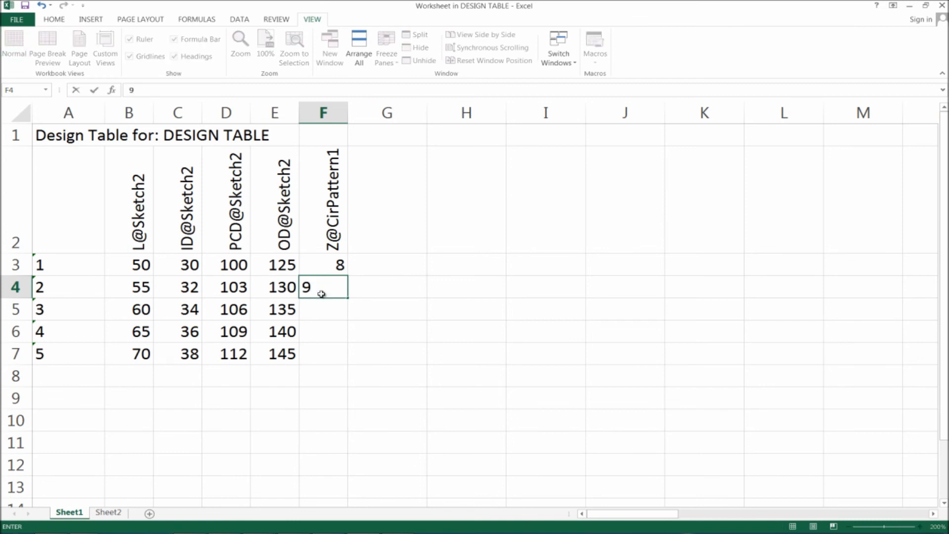
text(10)
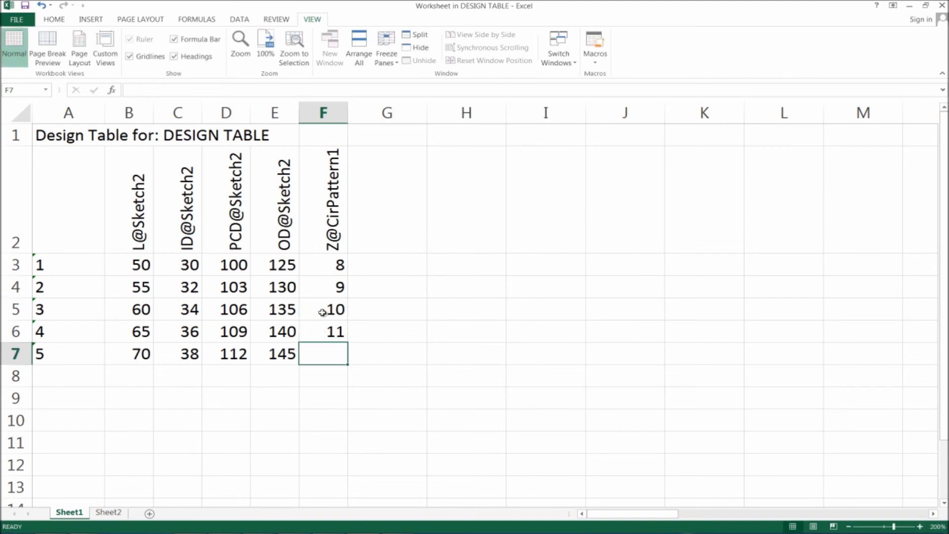
text(12)
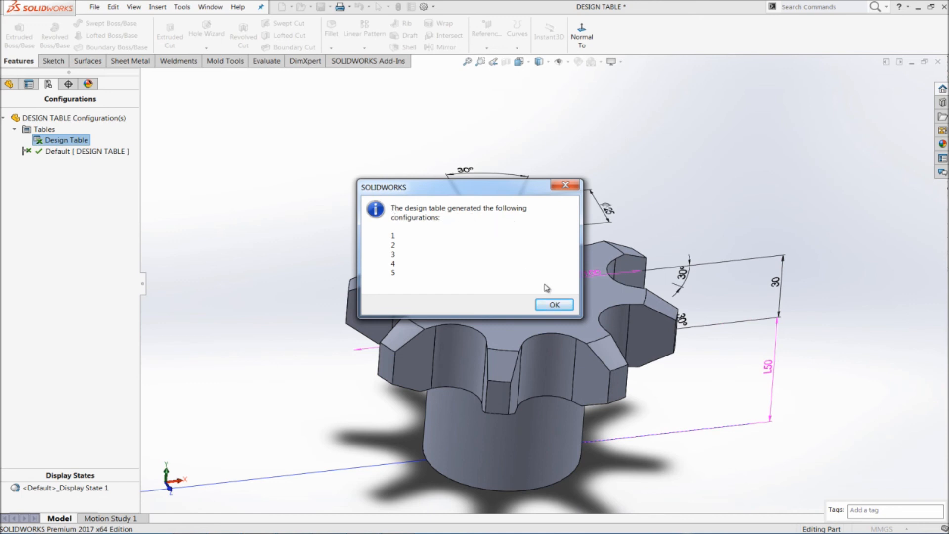
Step: Acknowledge the message confirming configurations 1 to 5 were generated from the design table
click(553, 304)
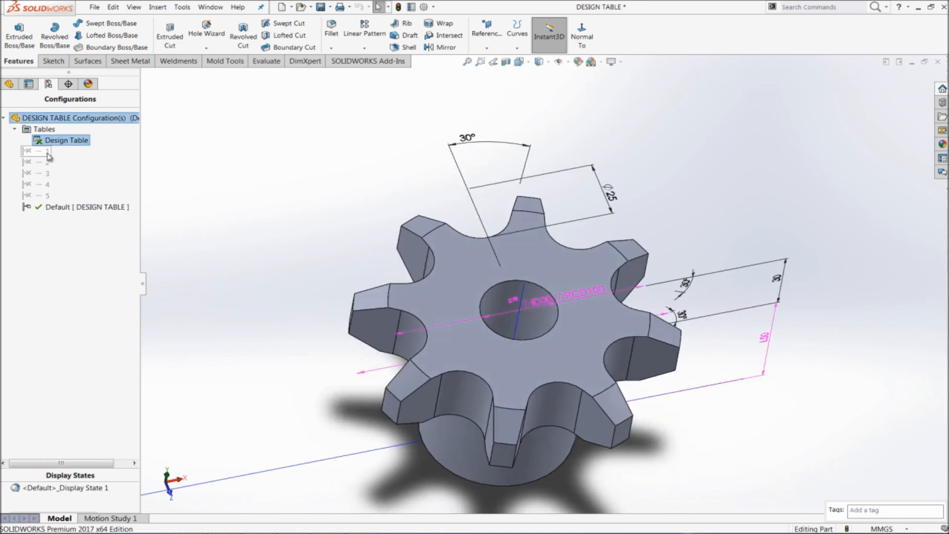
Step: Activate configurations 1, 2, 3 and 4 in turn, then select configuration 5
double_click(47, 150)
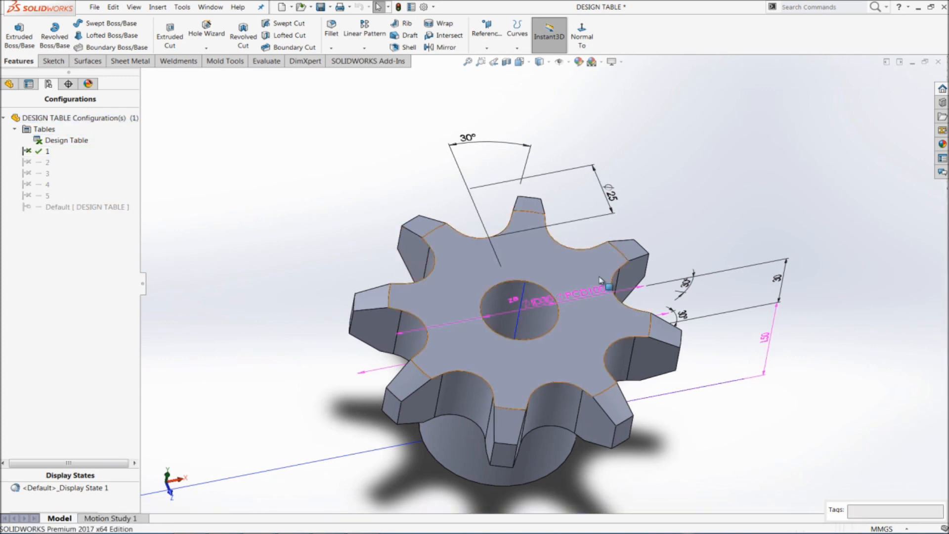
double_click(48, 161)
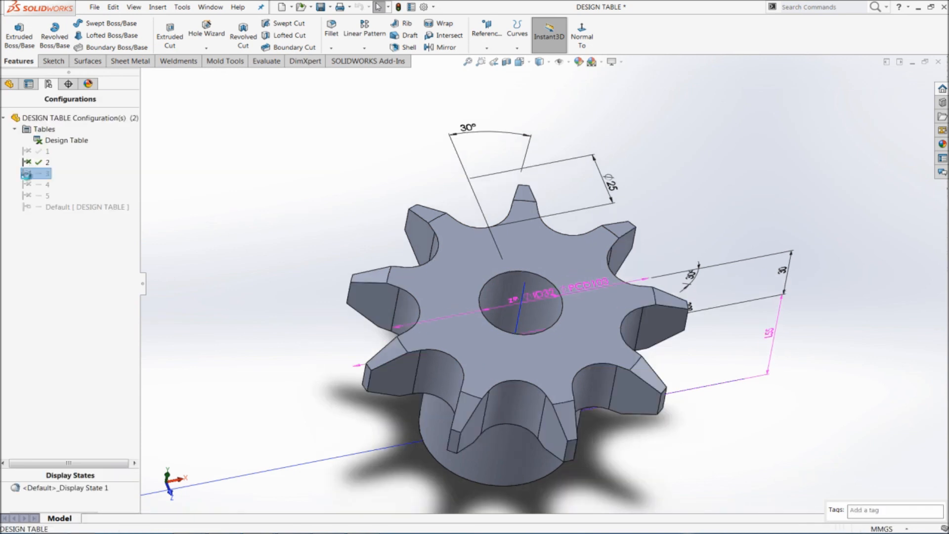
double_click(46, 173)
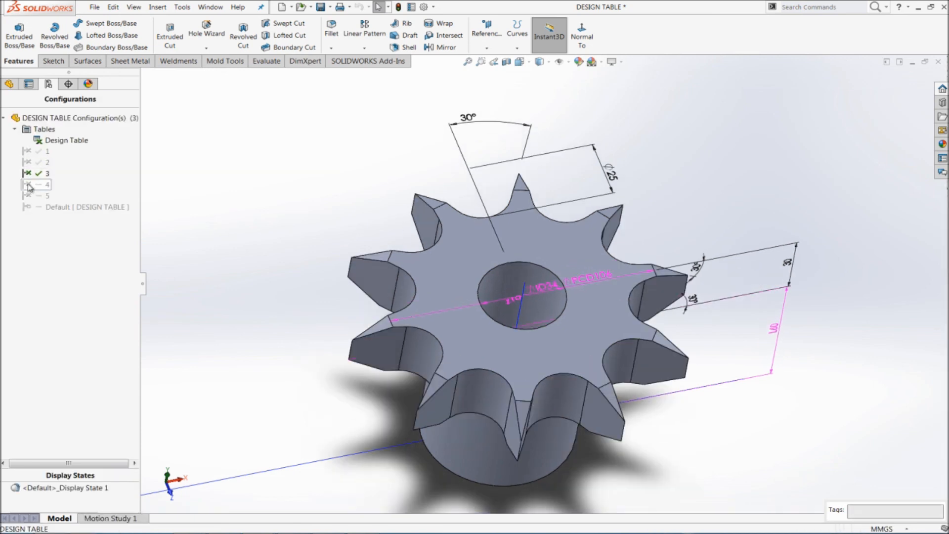
double_click(47, 184)
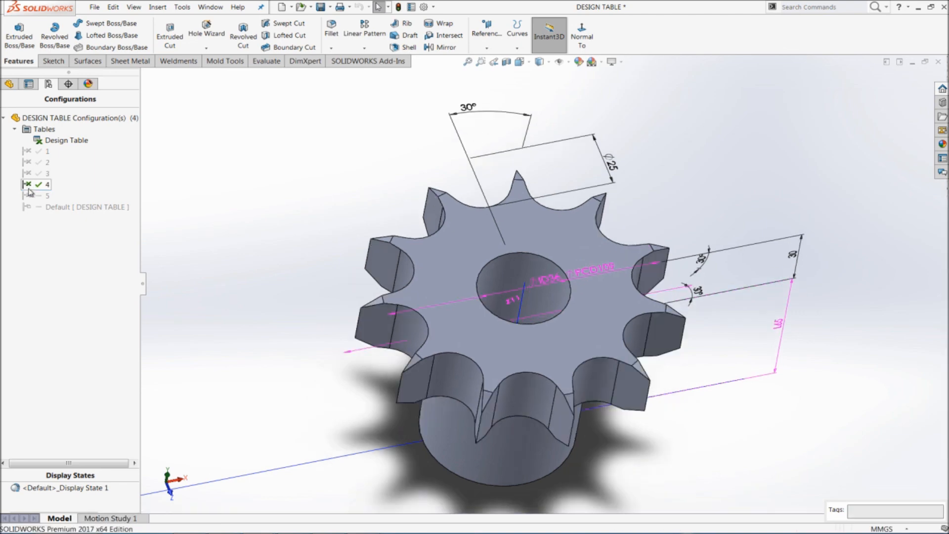
click(46, 195)
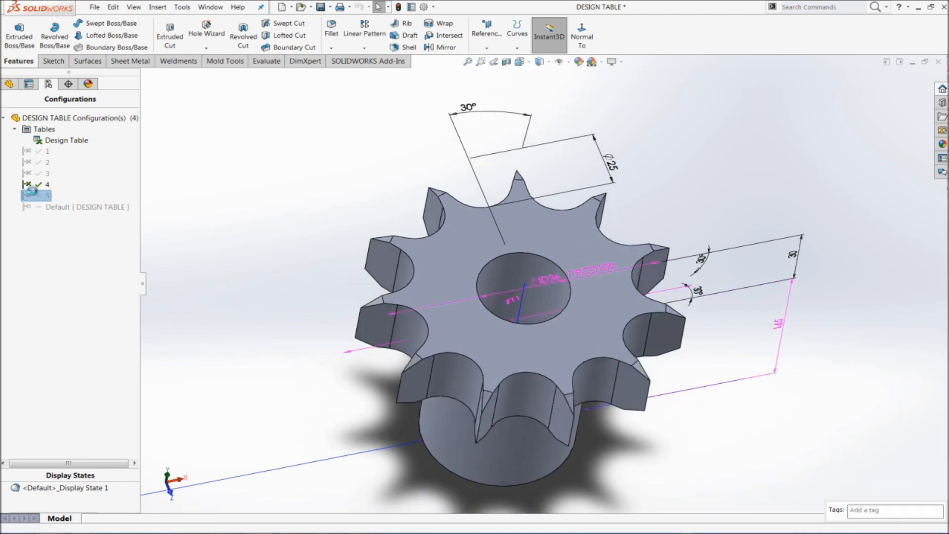